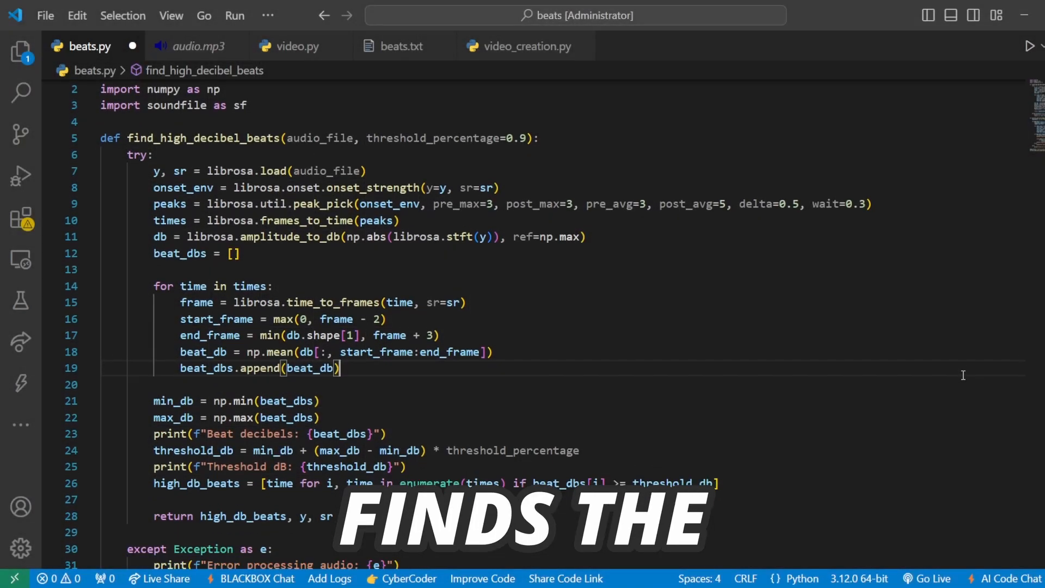
Switch from beats.py to the video.py script with its zoom easing functions.
scroll(down, 3)
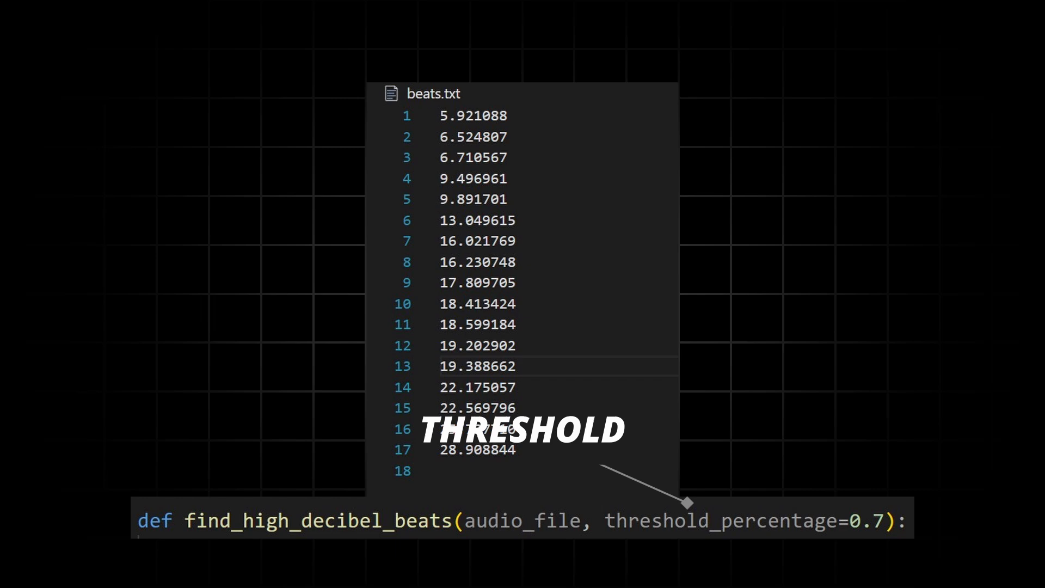
click(231, 56)
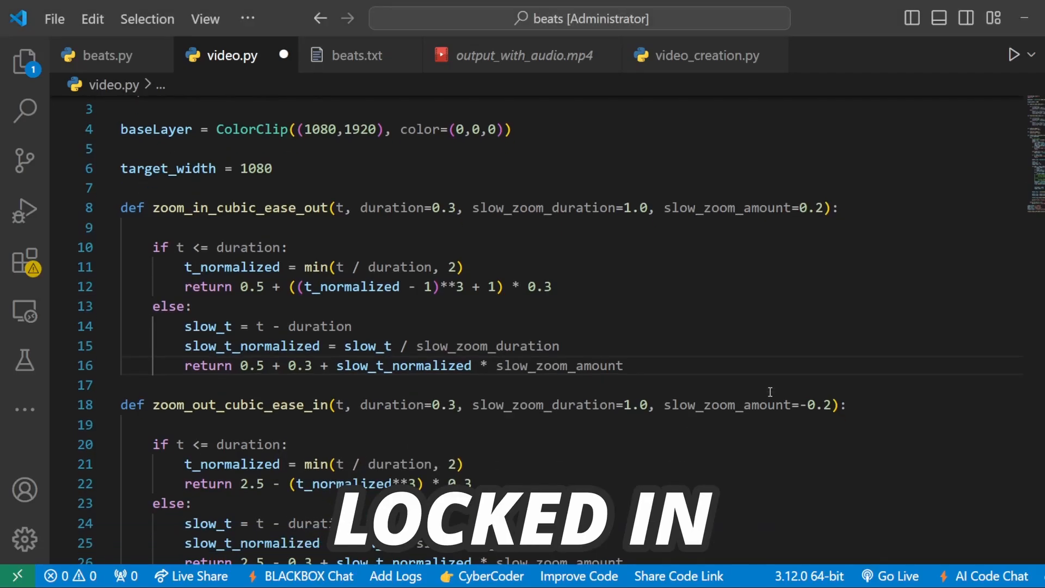
scroll(down, 3)
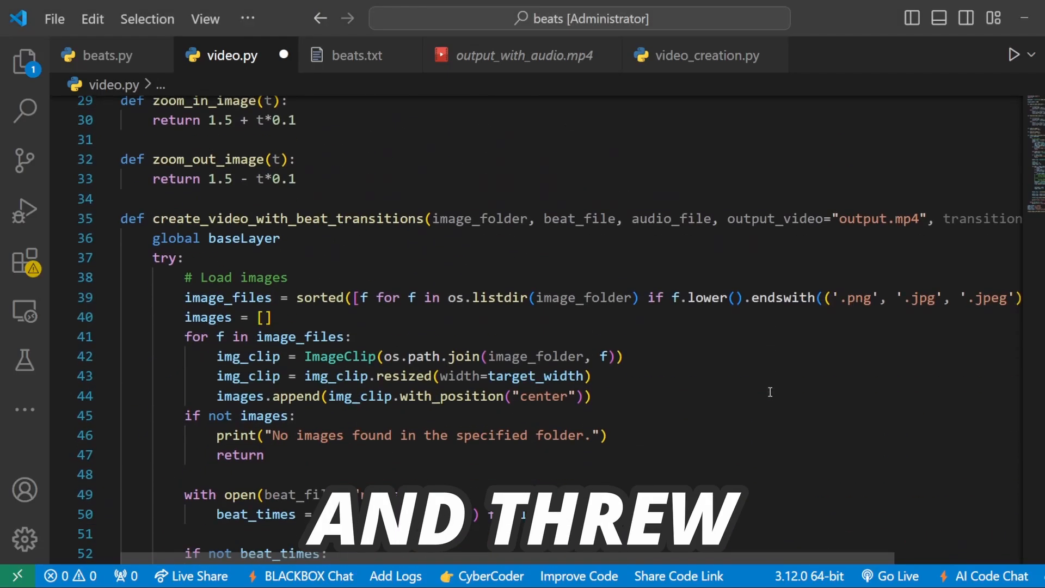
scroll(down, 3)
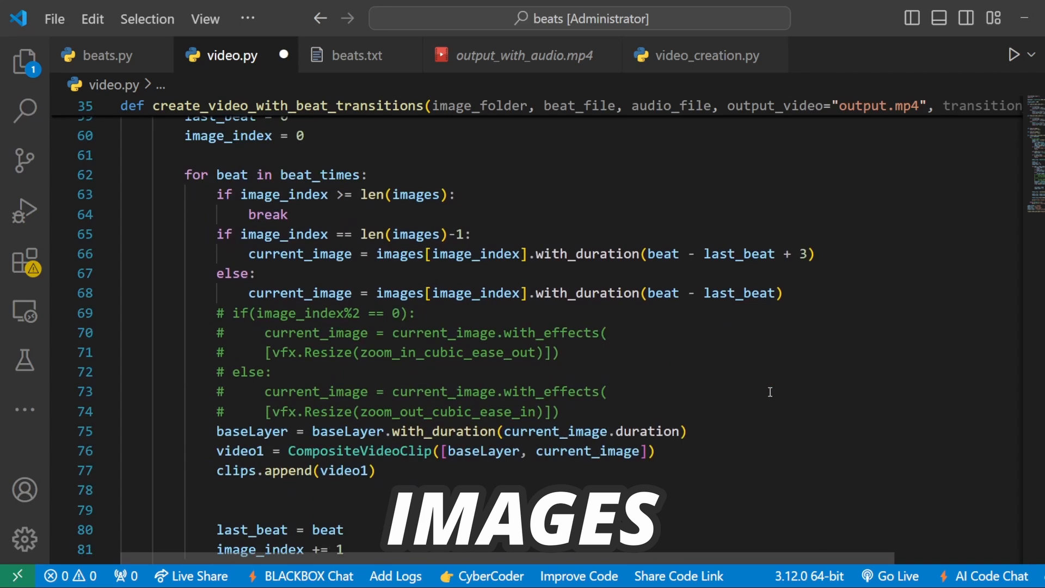
scroll(down, 3)
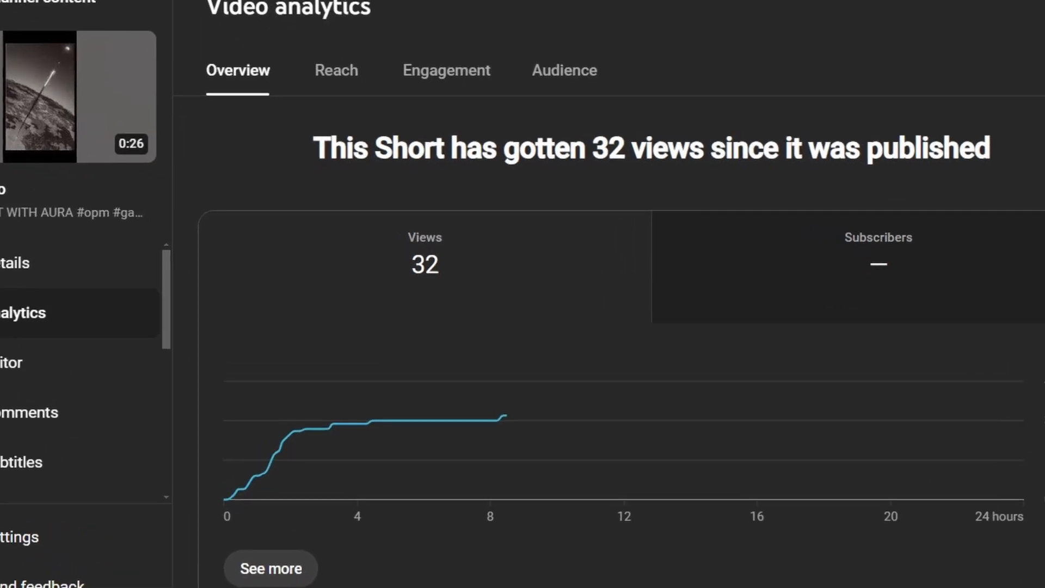
Show the Short's Engagement analytics: 0.2 hours watch time, 0:20 average view duration.
click(446, 69)
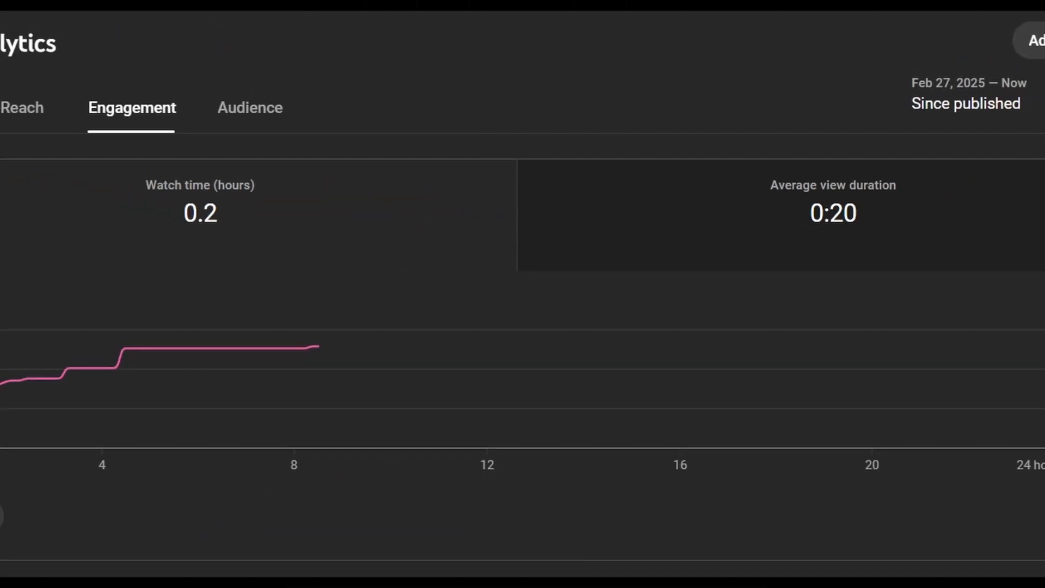